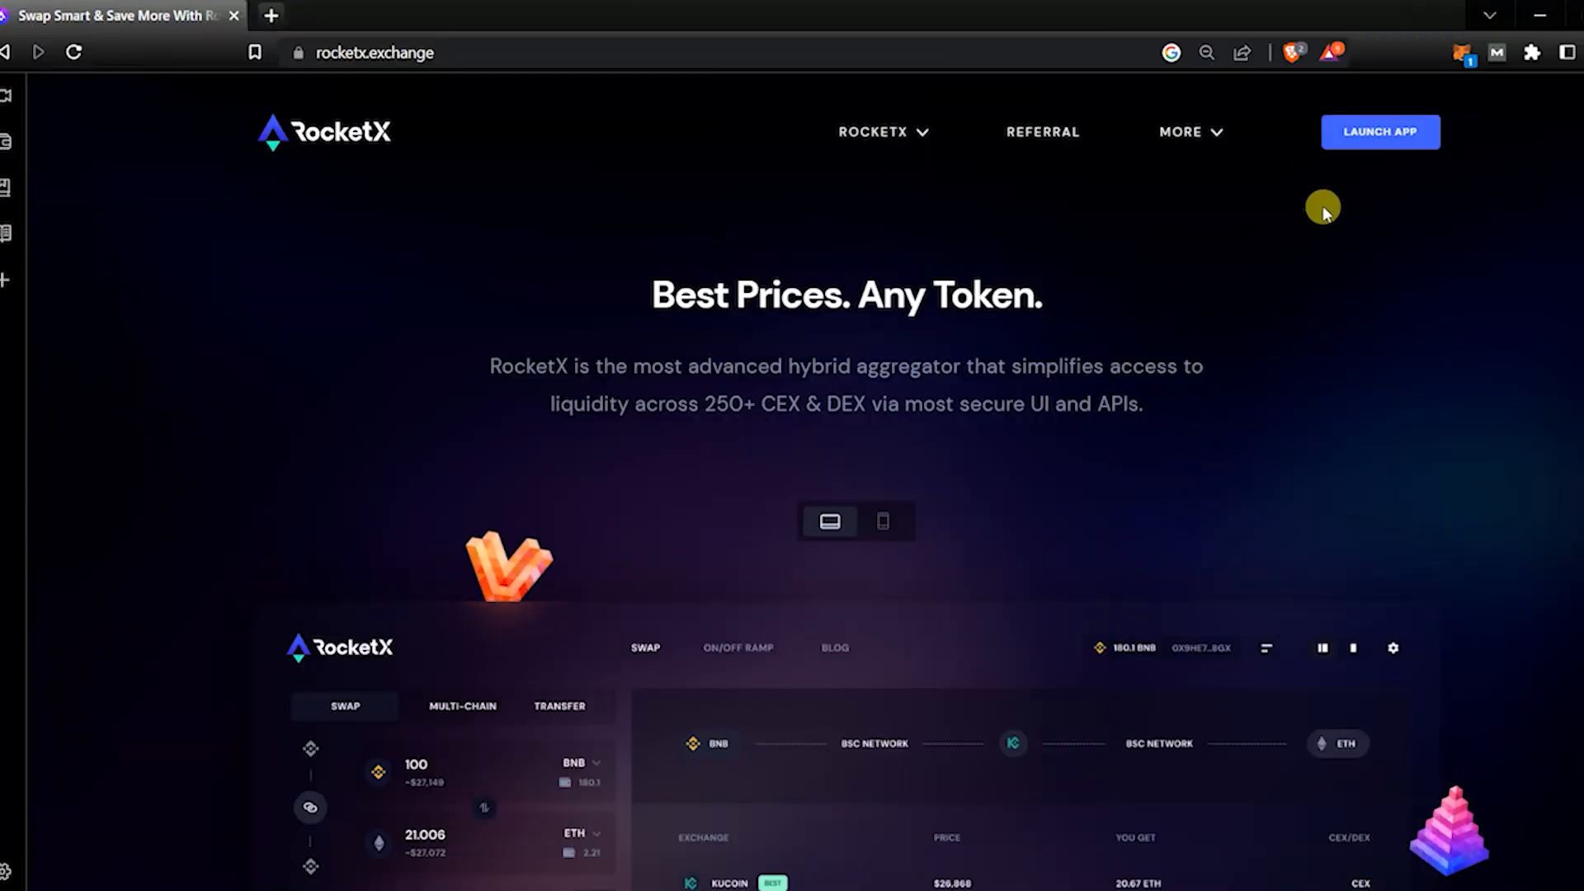
Step: Launch the RocketX swap app from the homepage in a new tab
click(1379, 132)
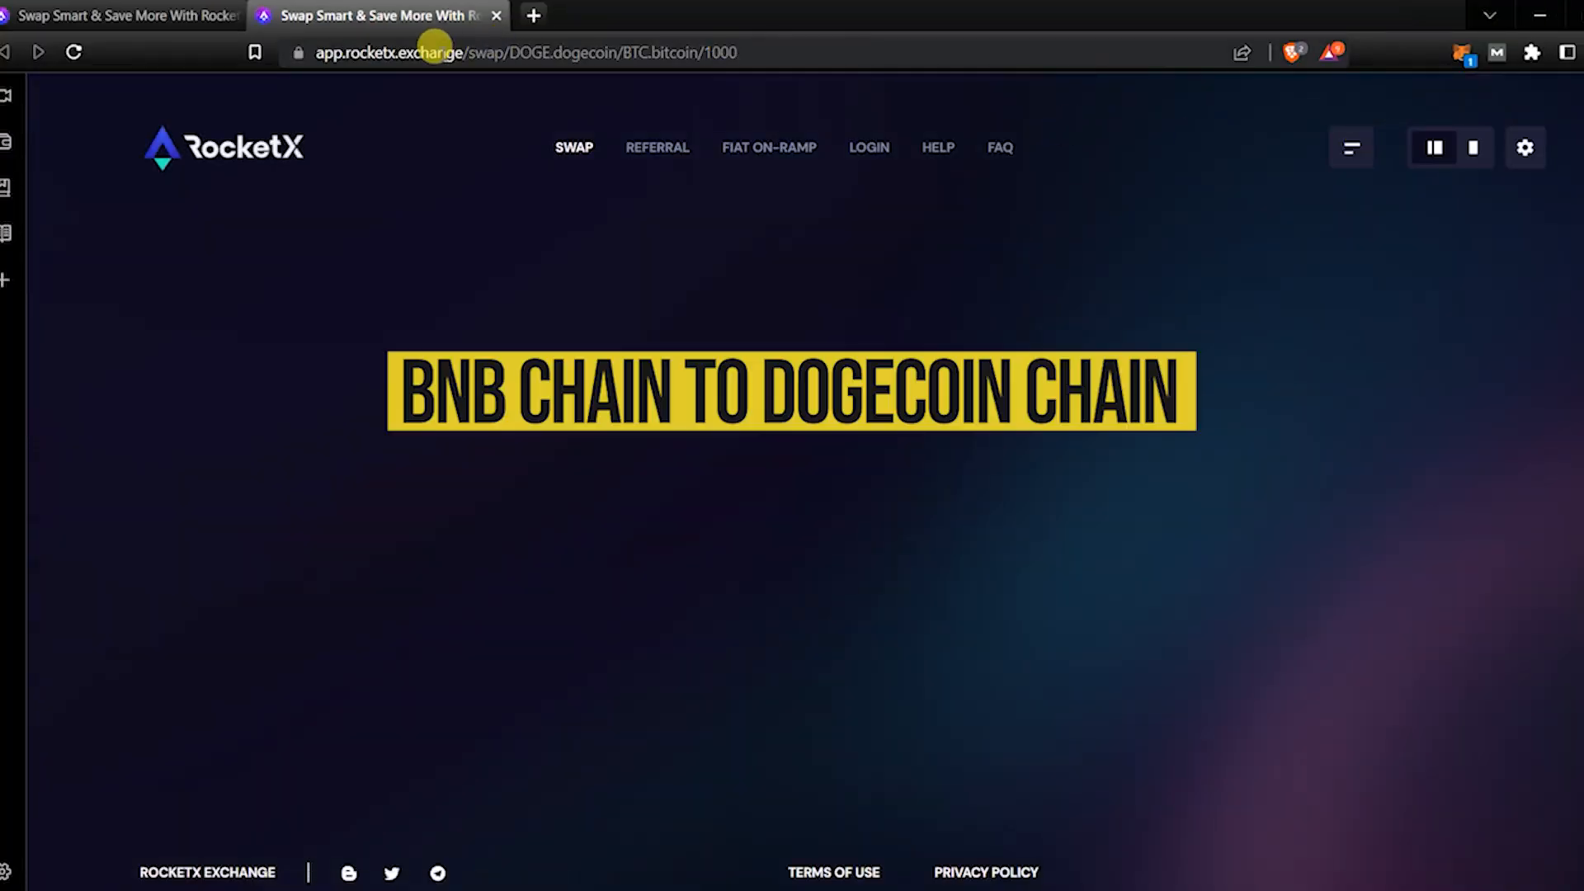
click(534, 53)
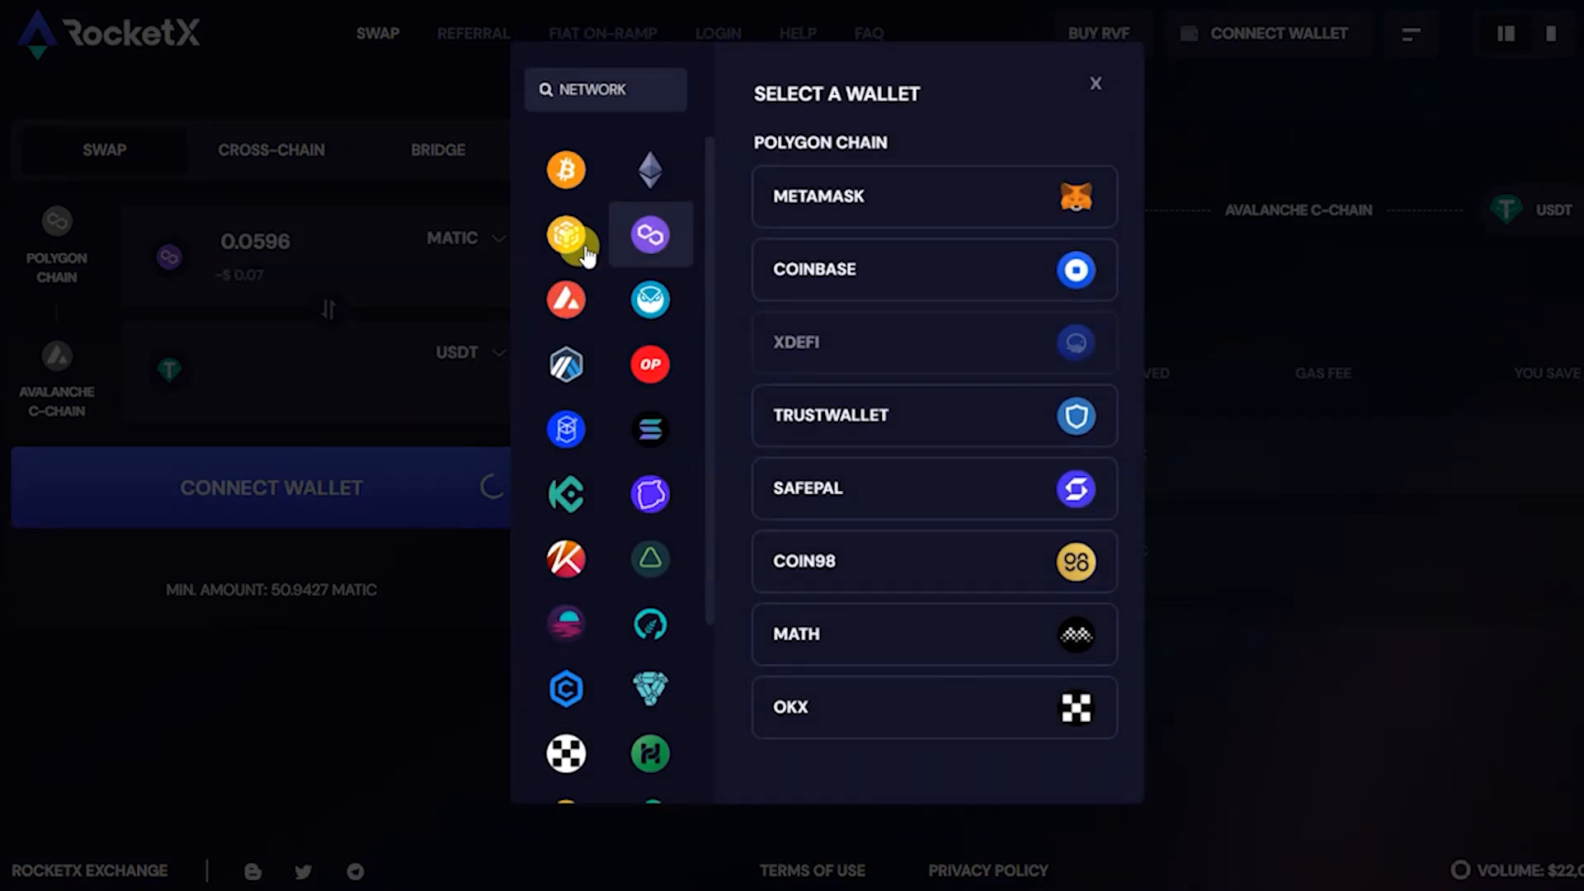
Step: Connect the MetaMask wallet on BNB Chain and bring up the source token picker
click(566, 233)
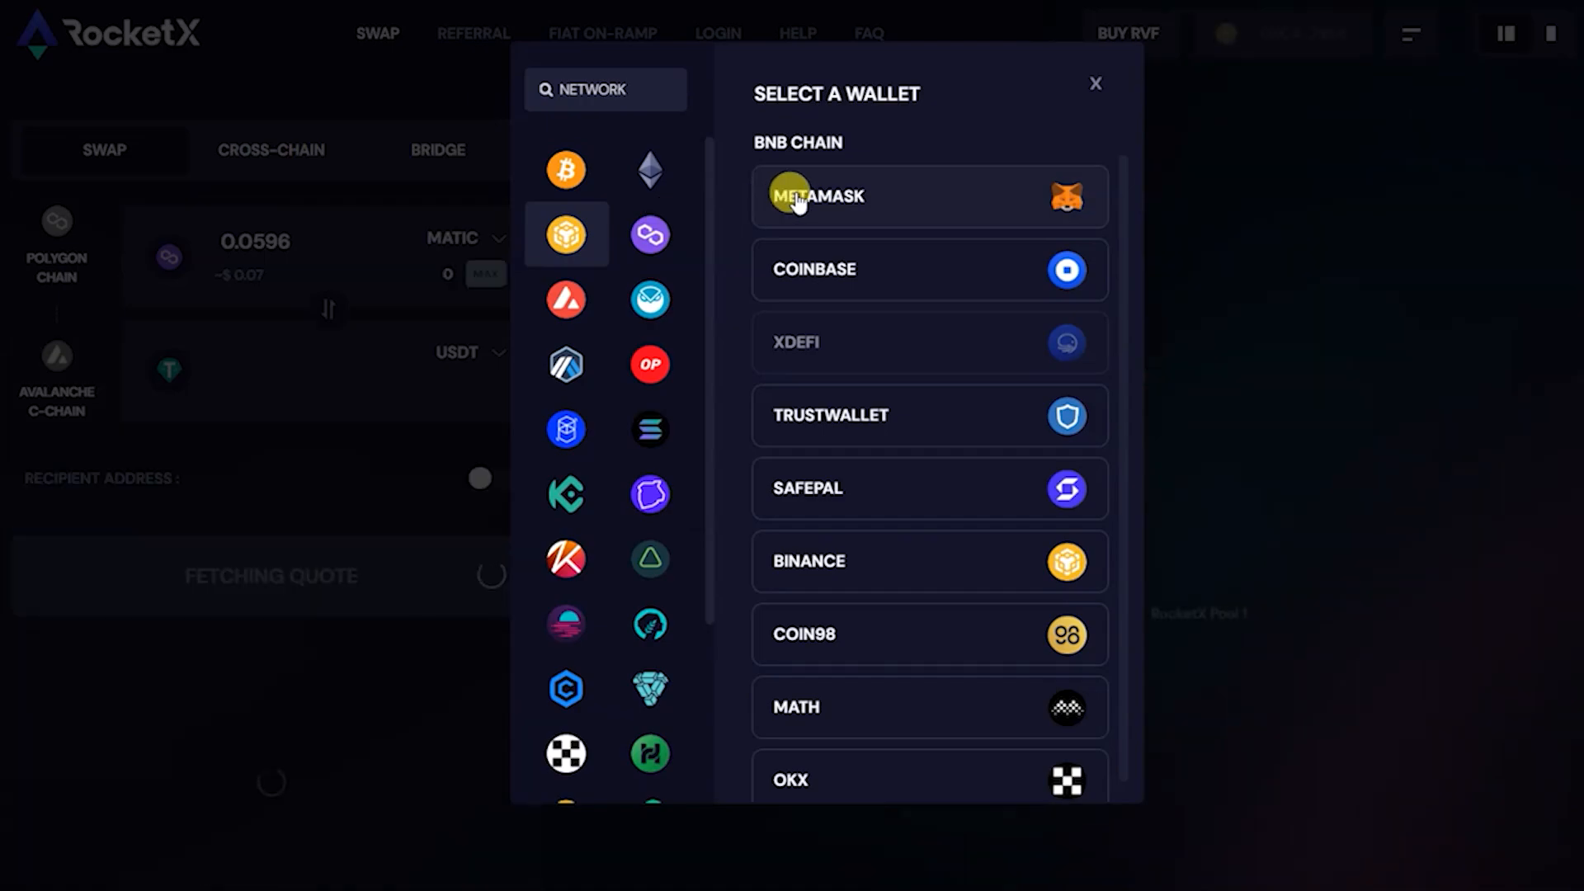
click(818, 196)
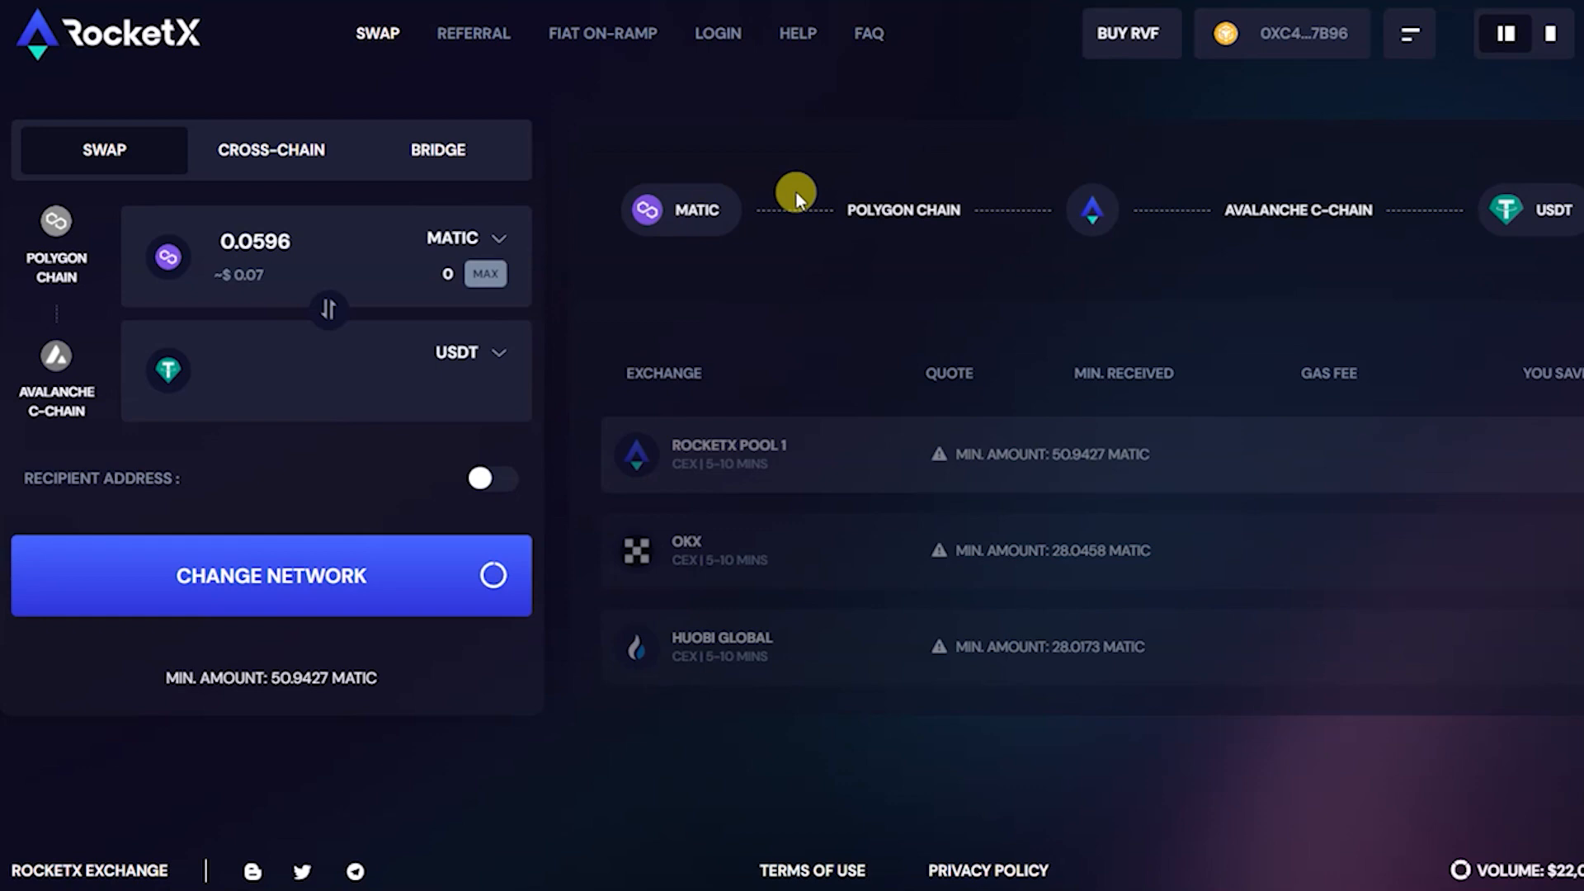
click(494, 240)
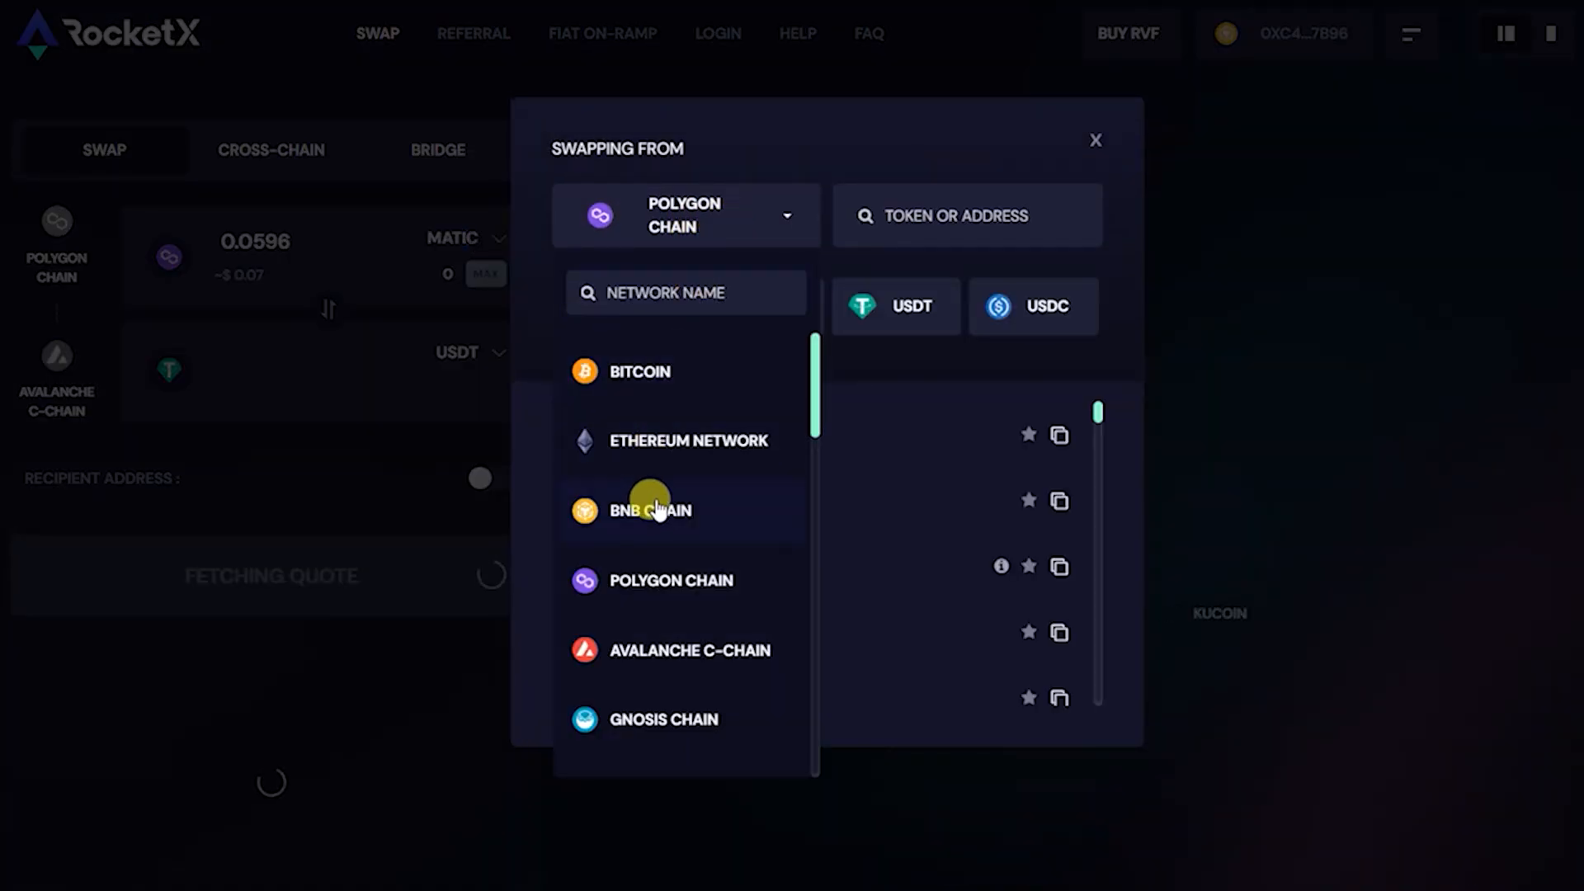
Step: Choose BUSD on BNB Chain as the source and Dogecoin as the destination network for DOGE
click(650, 509)
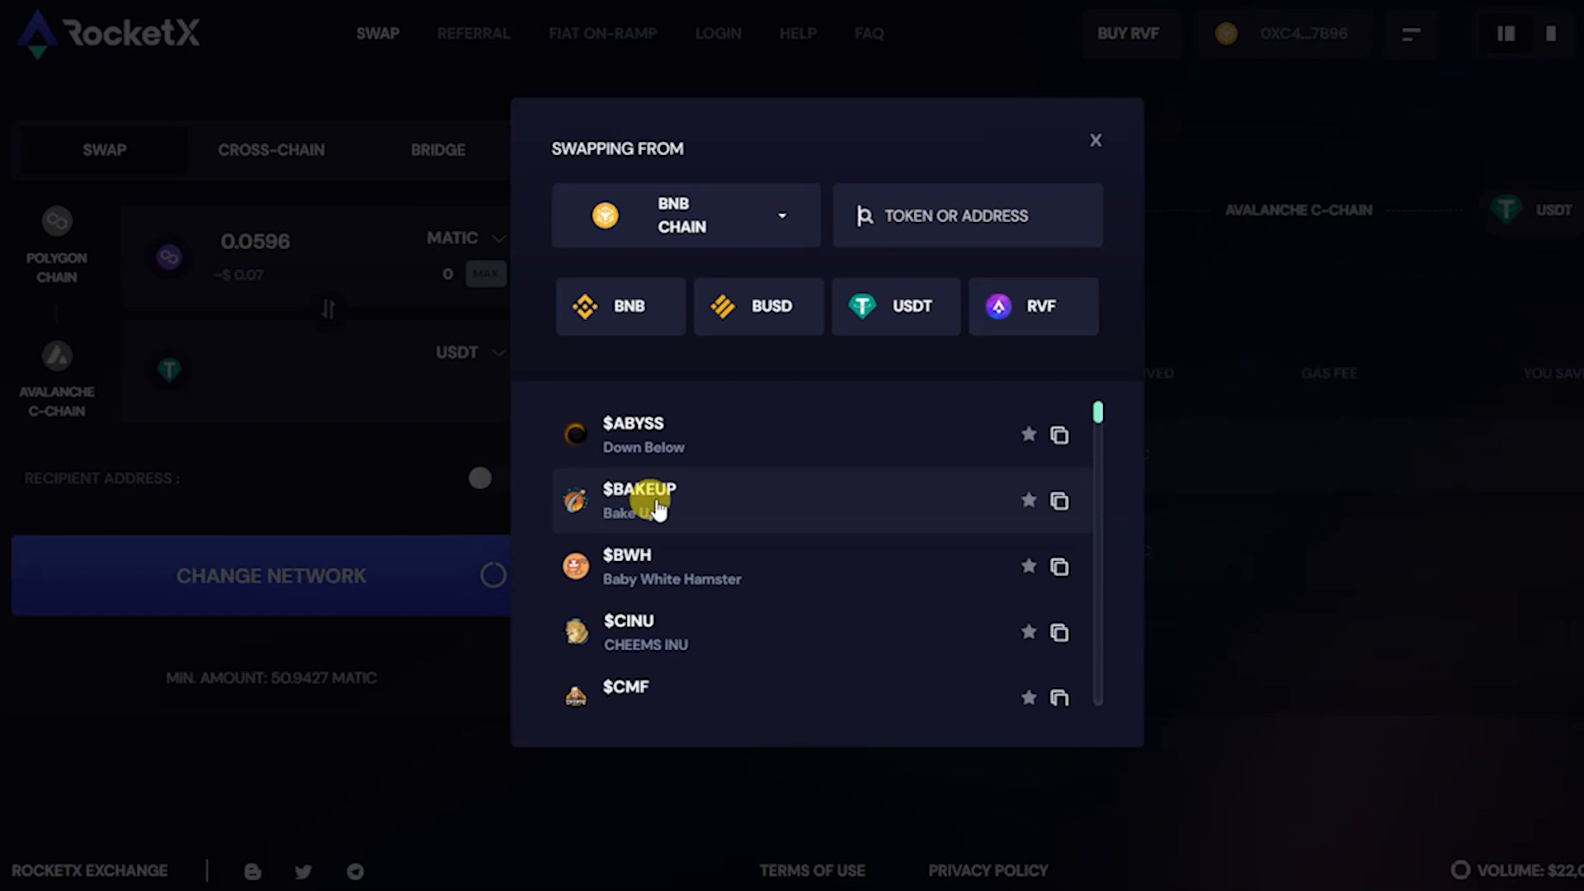
click(759, 307)
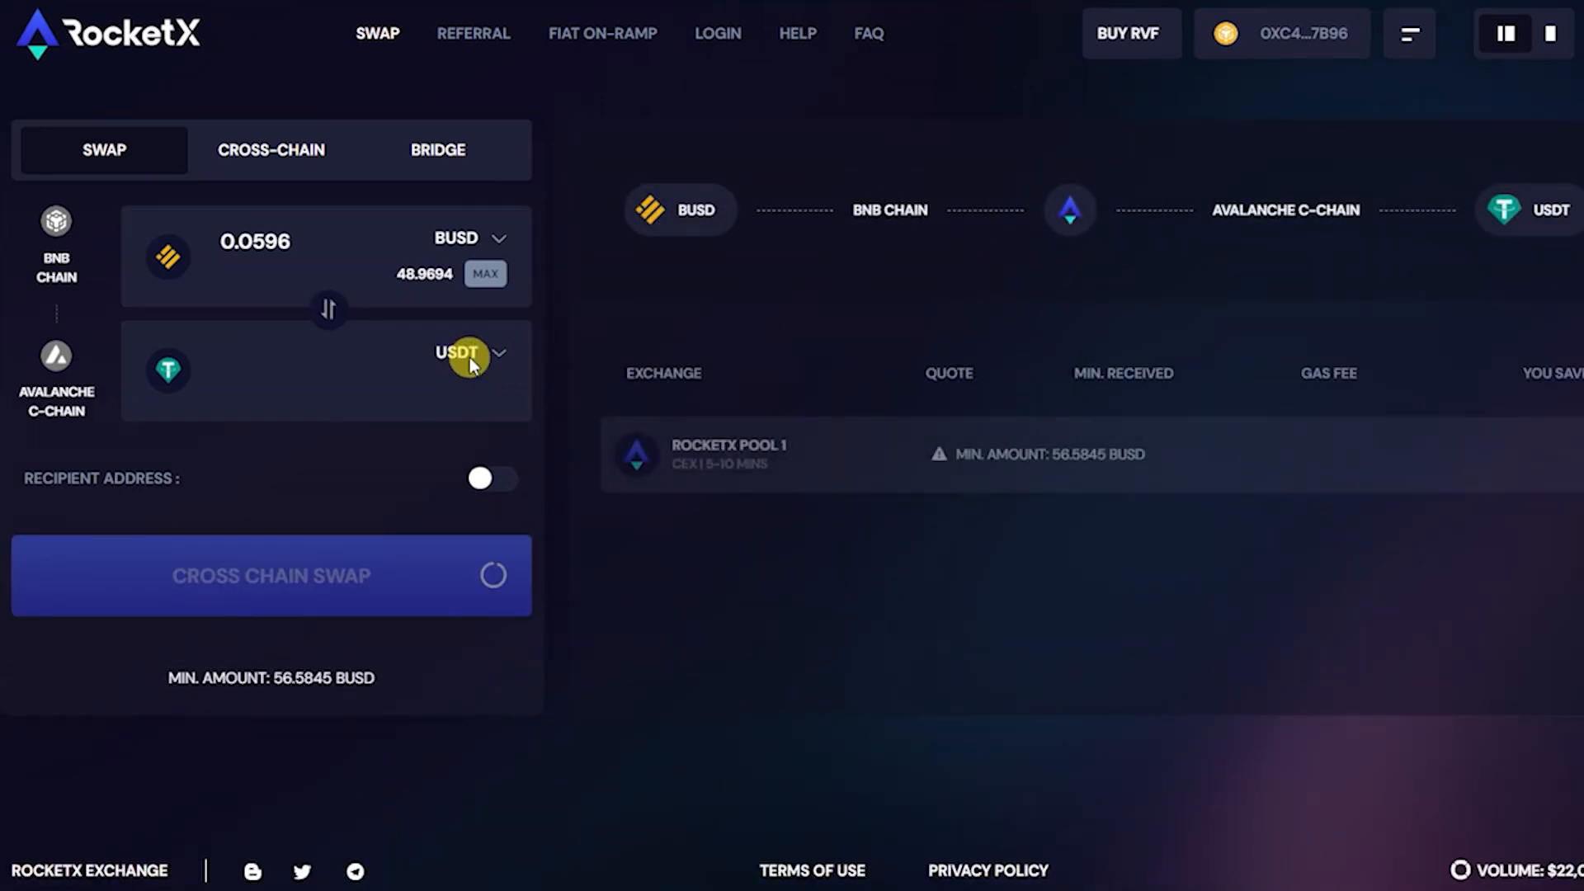
click(468, 353)
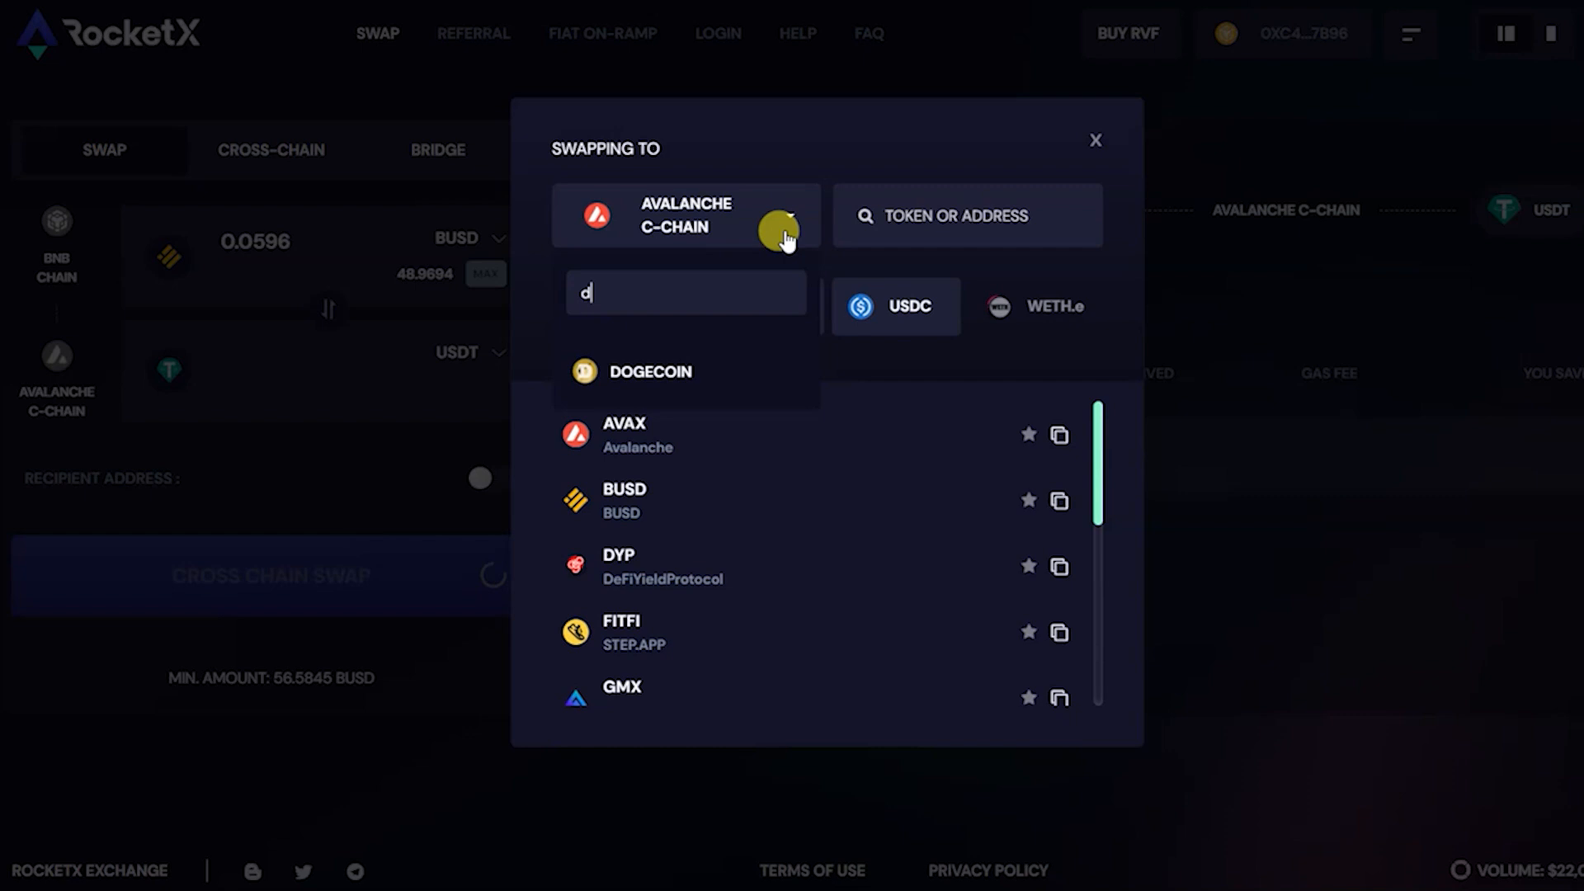
click(652, 371)
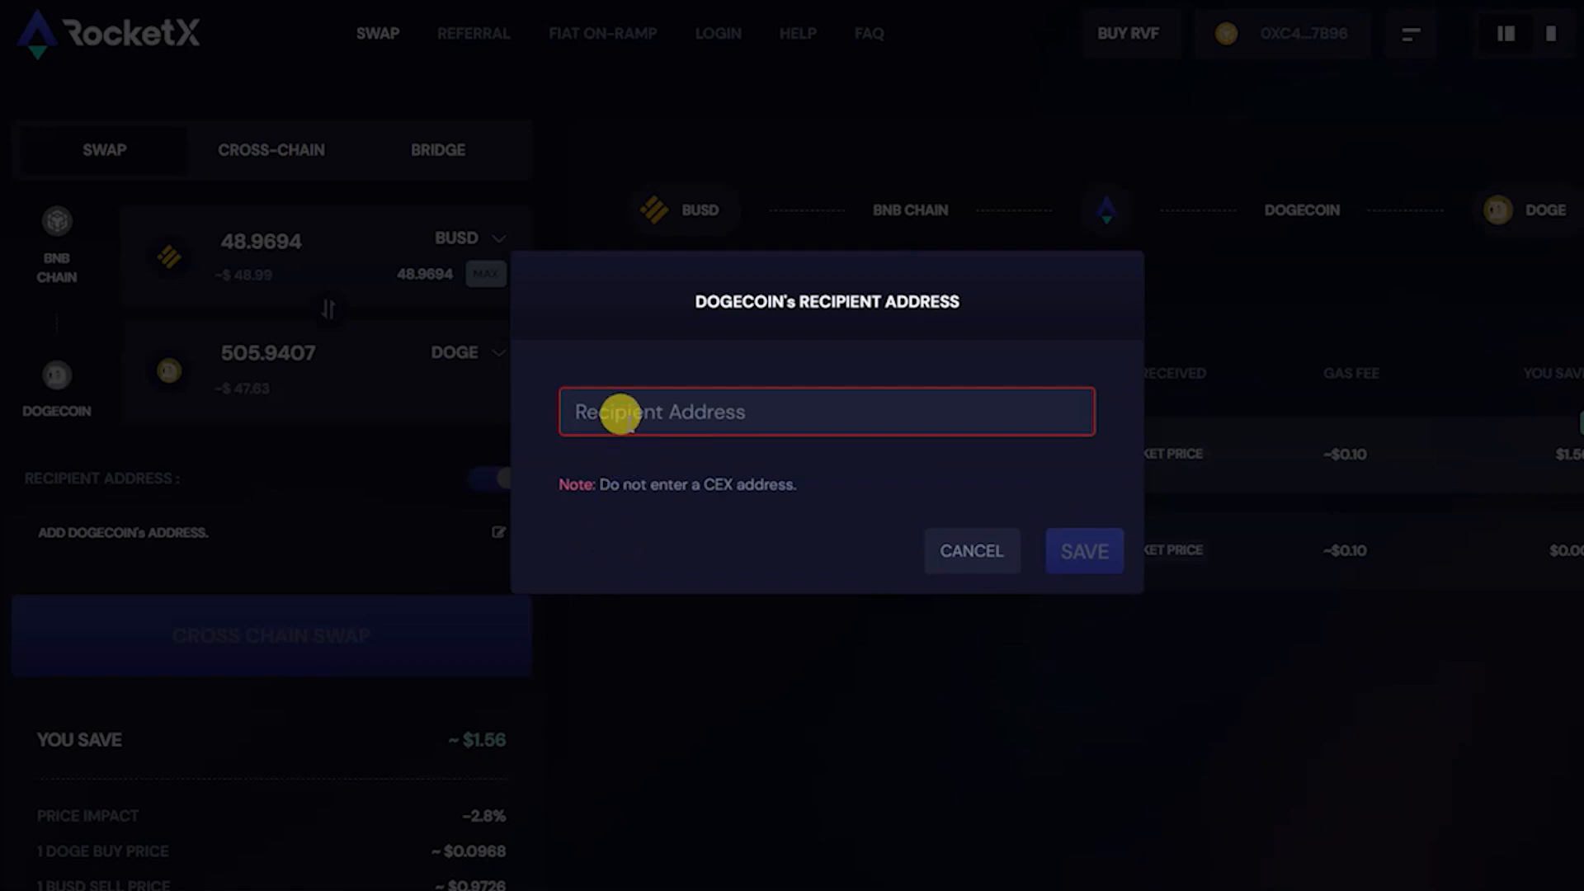
text(DJsoifFzTtLG5osV8TpJVhoKXoQiR83hHY)
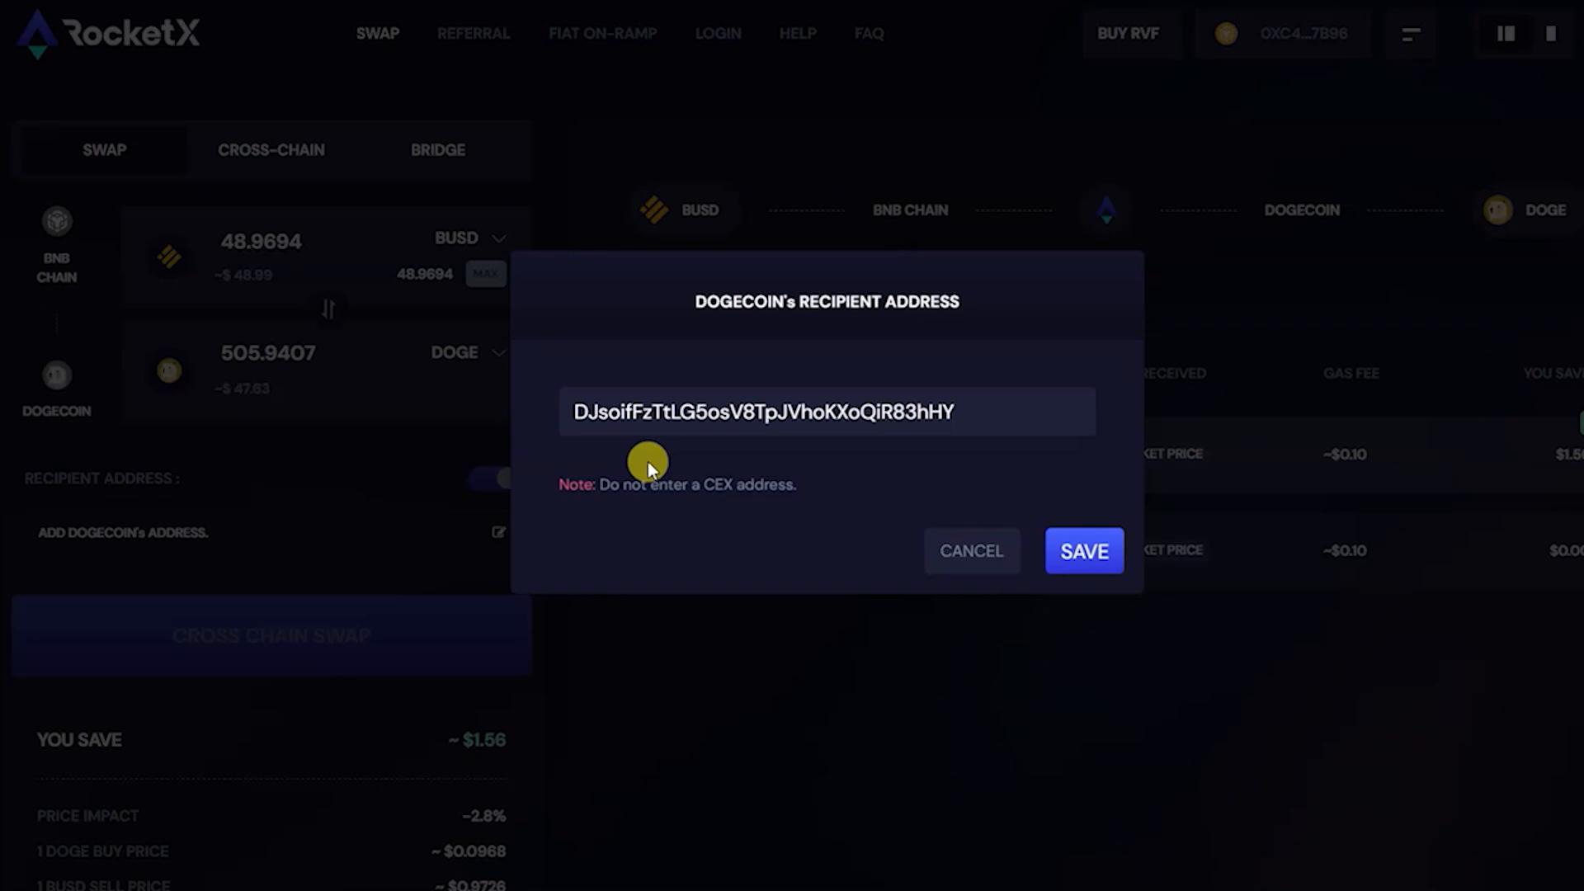
click(1082, 551)
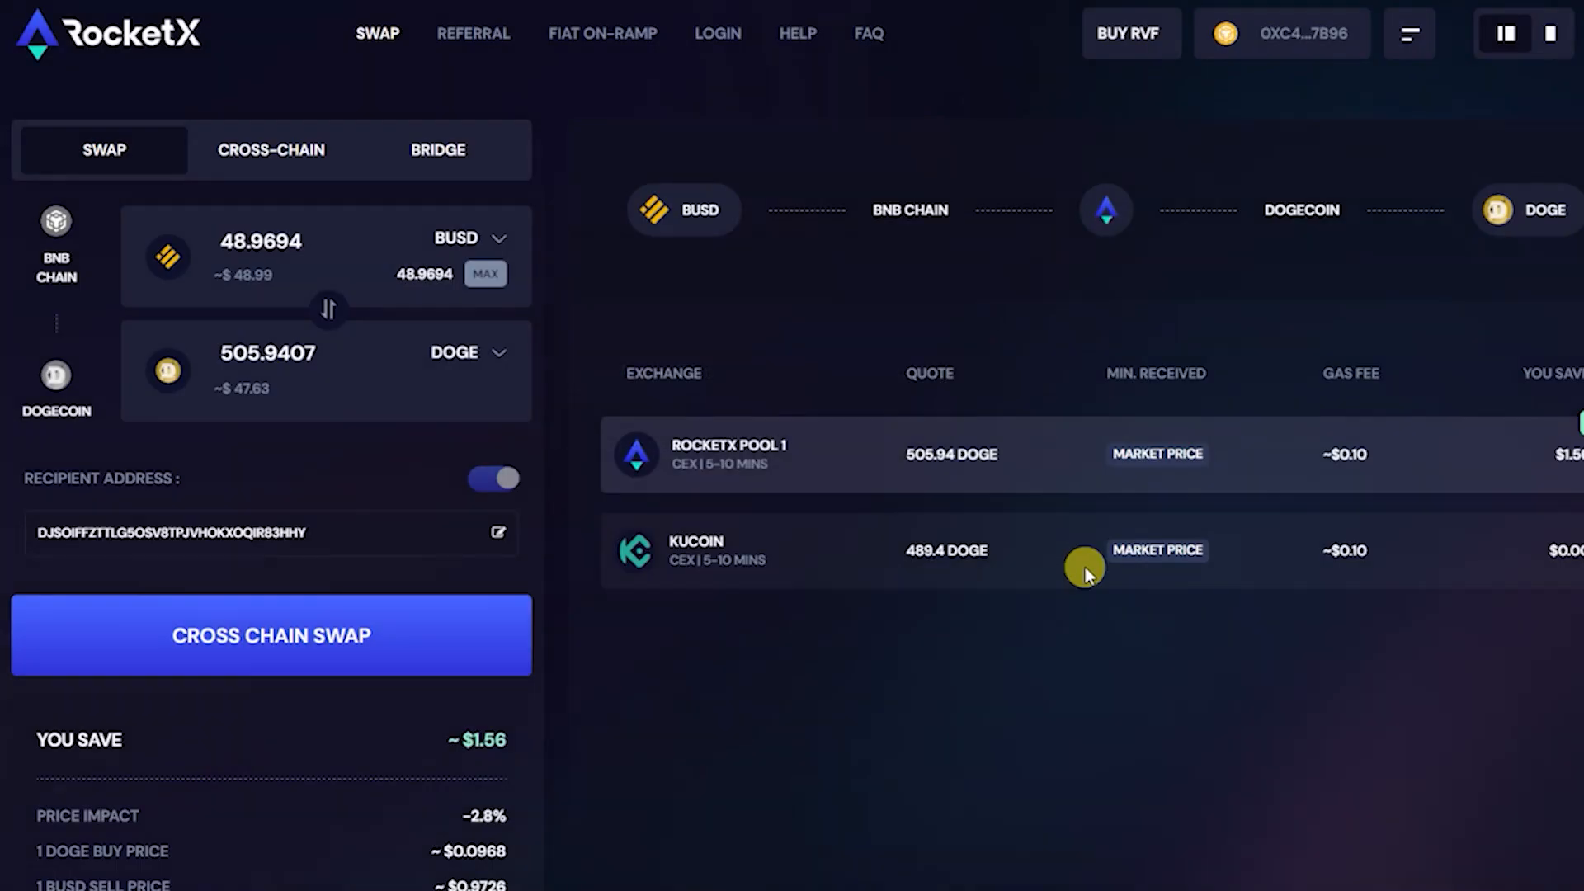
click(269, 533)
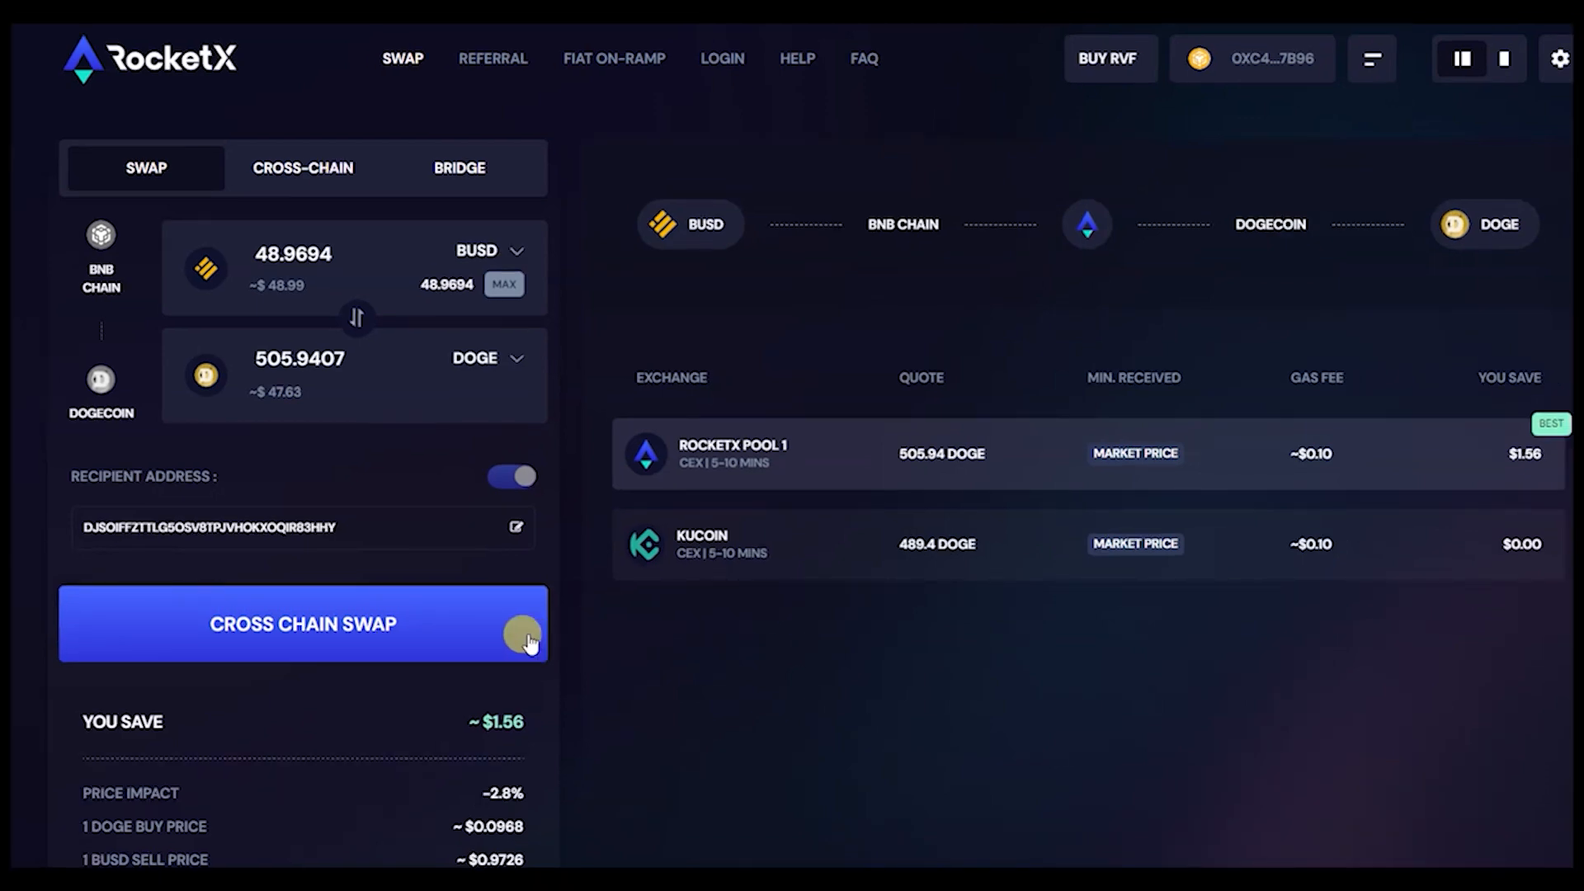
Step: Submit the 48.9694 BUSD to DOGE cross-chain swap, approve the router and confirm the transfer in MetaMask
click(302, 624)
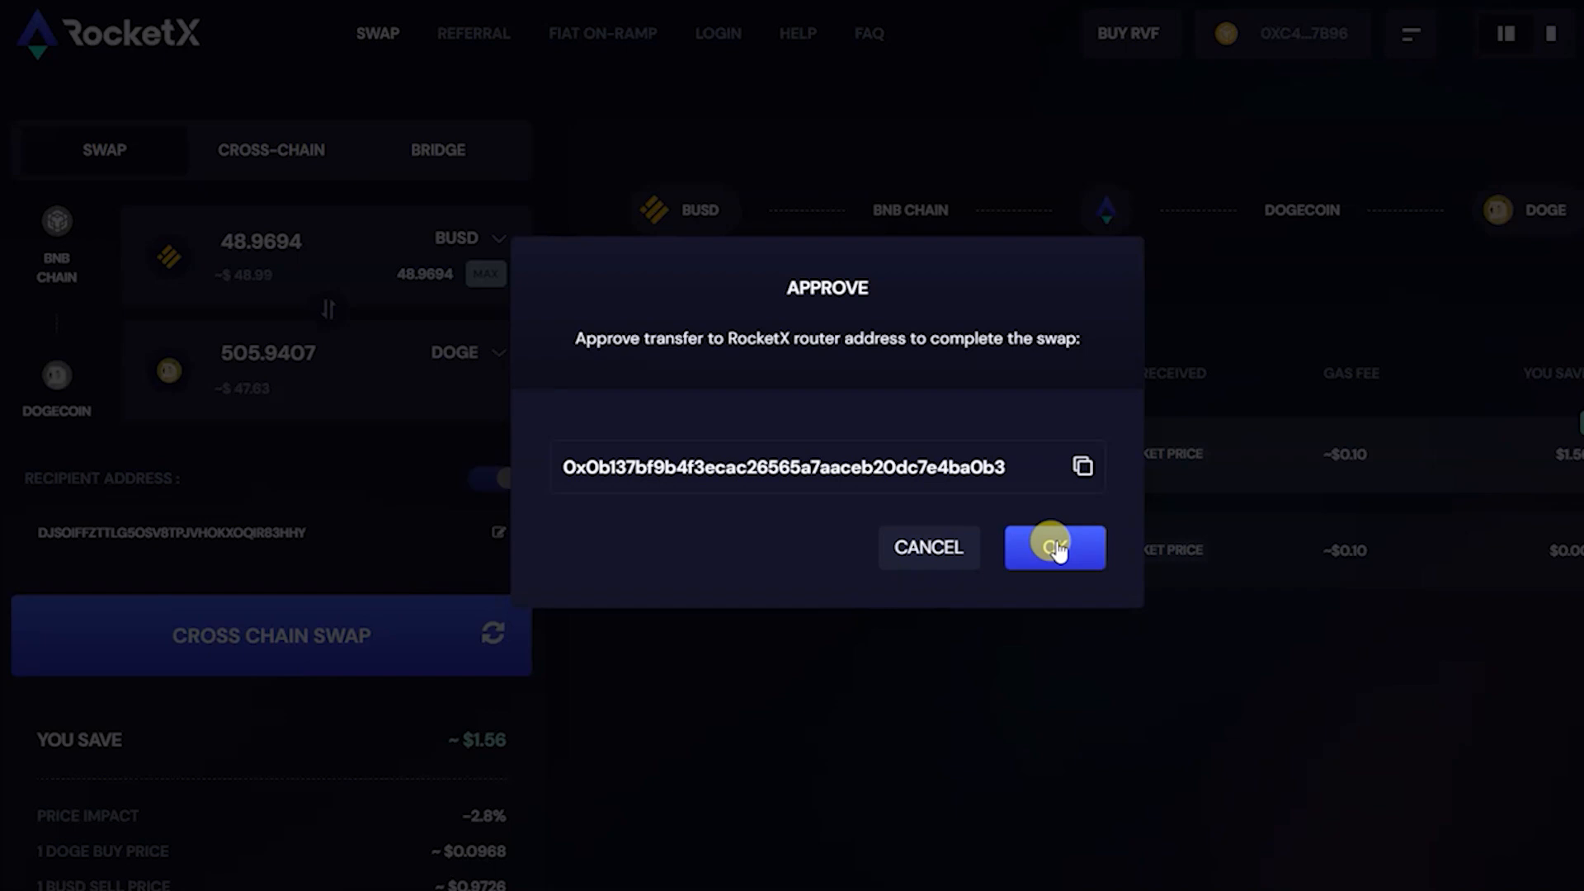
click(1054, 546)
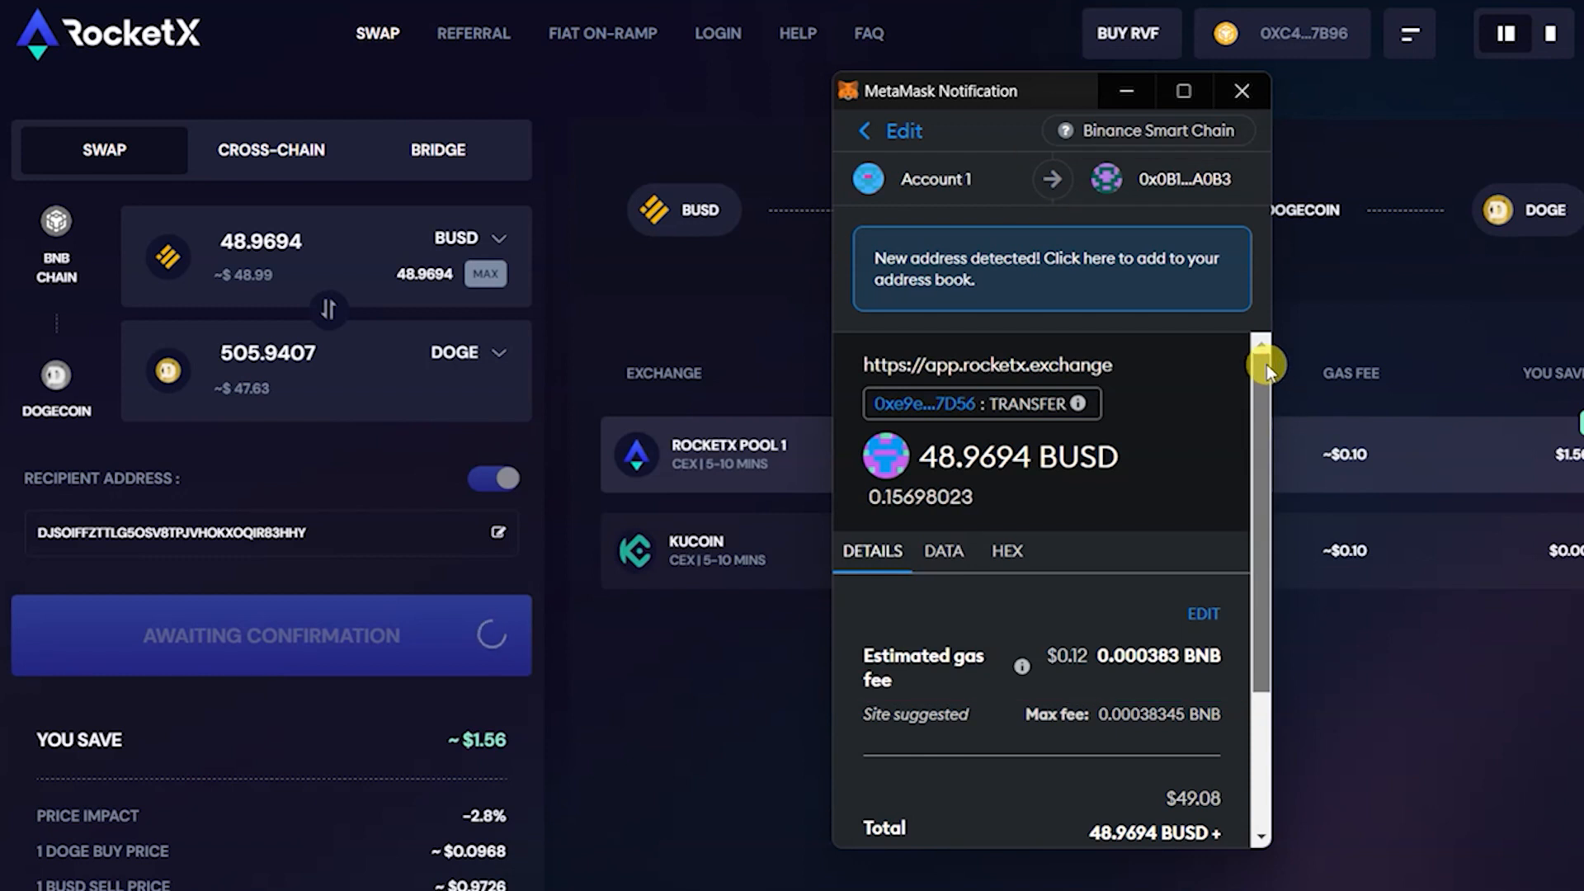
scroll(down, 3)
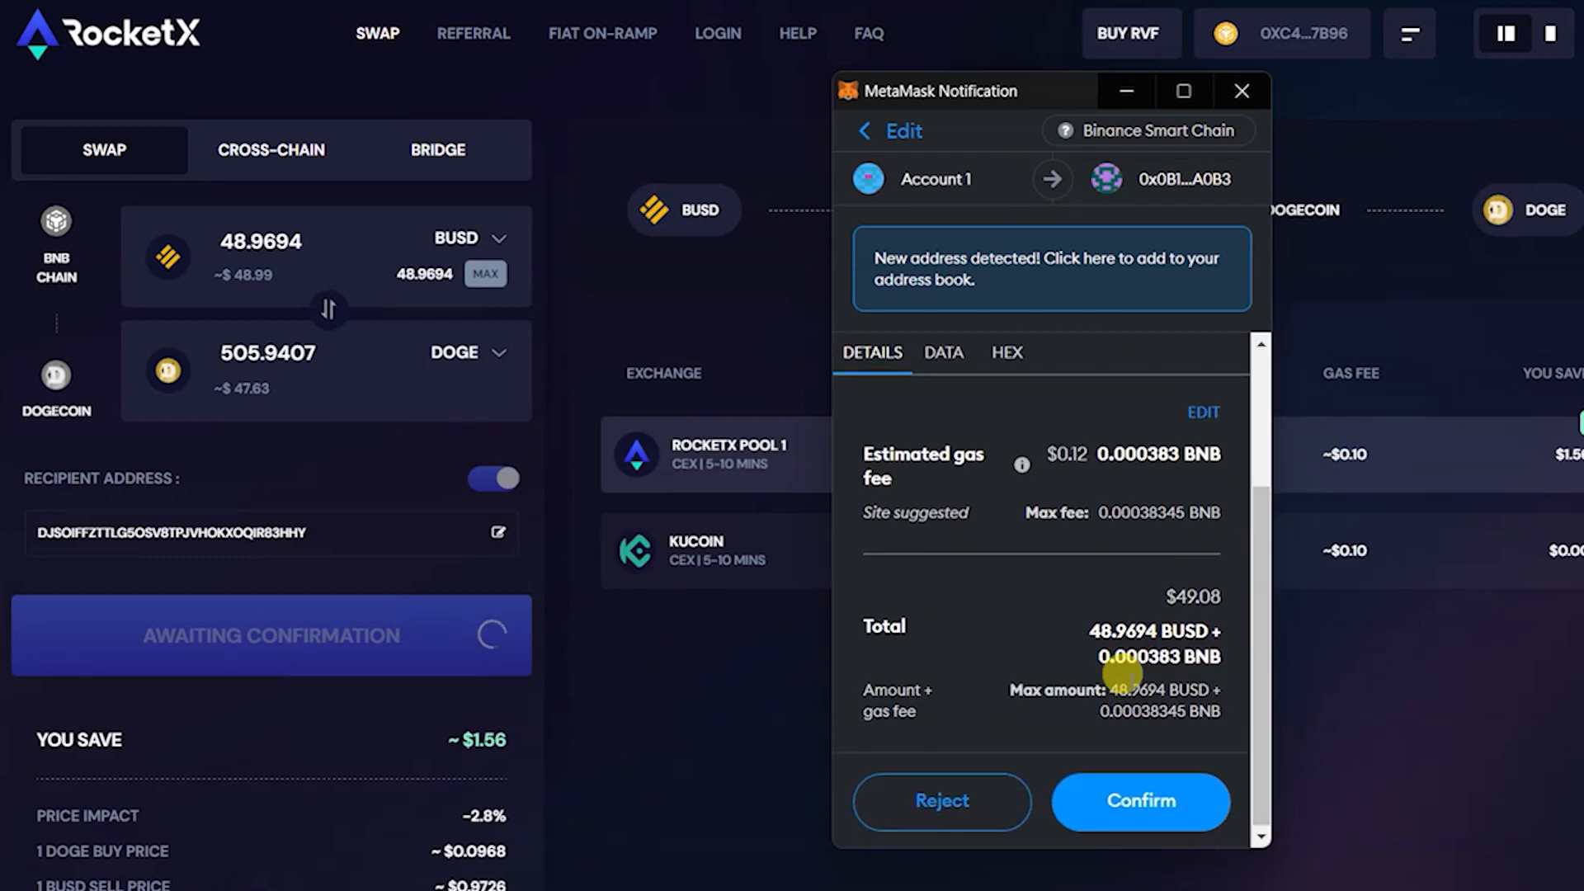
click(1140, 802)
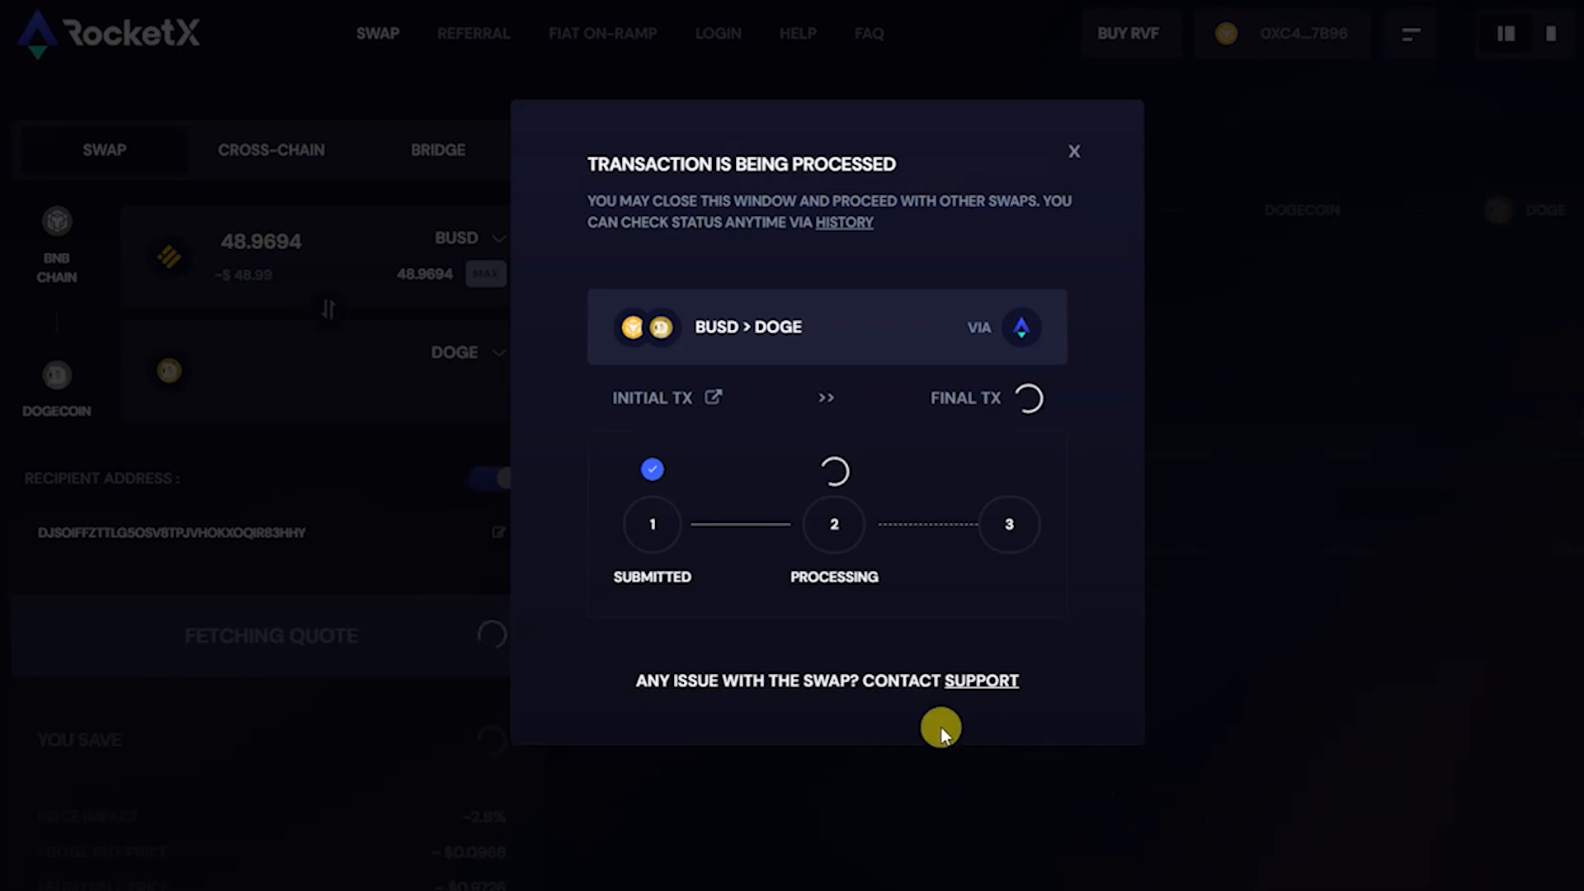
mouse_move(835, 713)
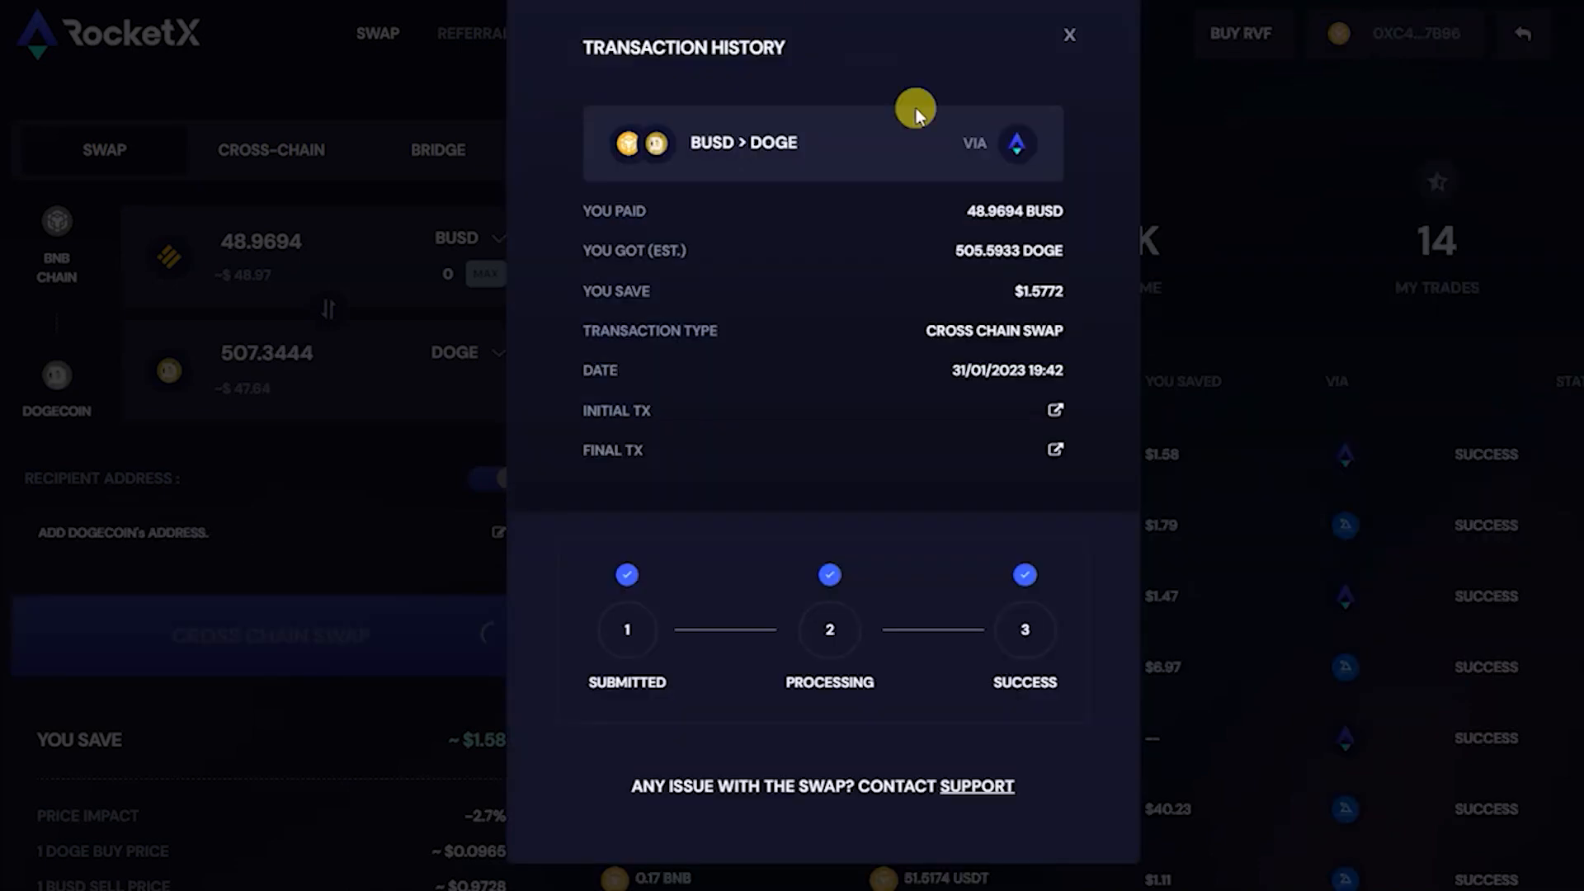
Step: Reach the RocketX support help center via Help, acknowledging the Help Desk delay notice
click(1069, 34)
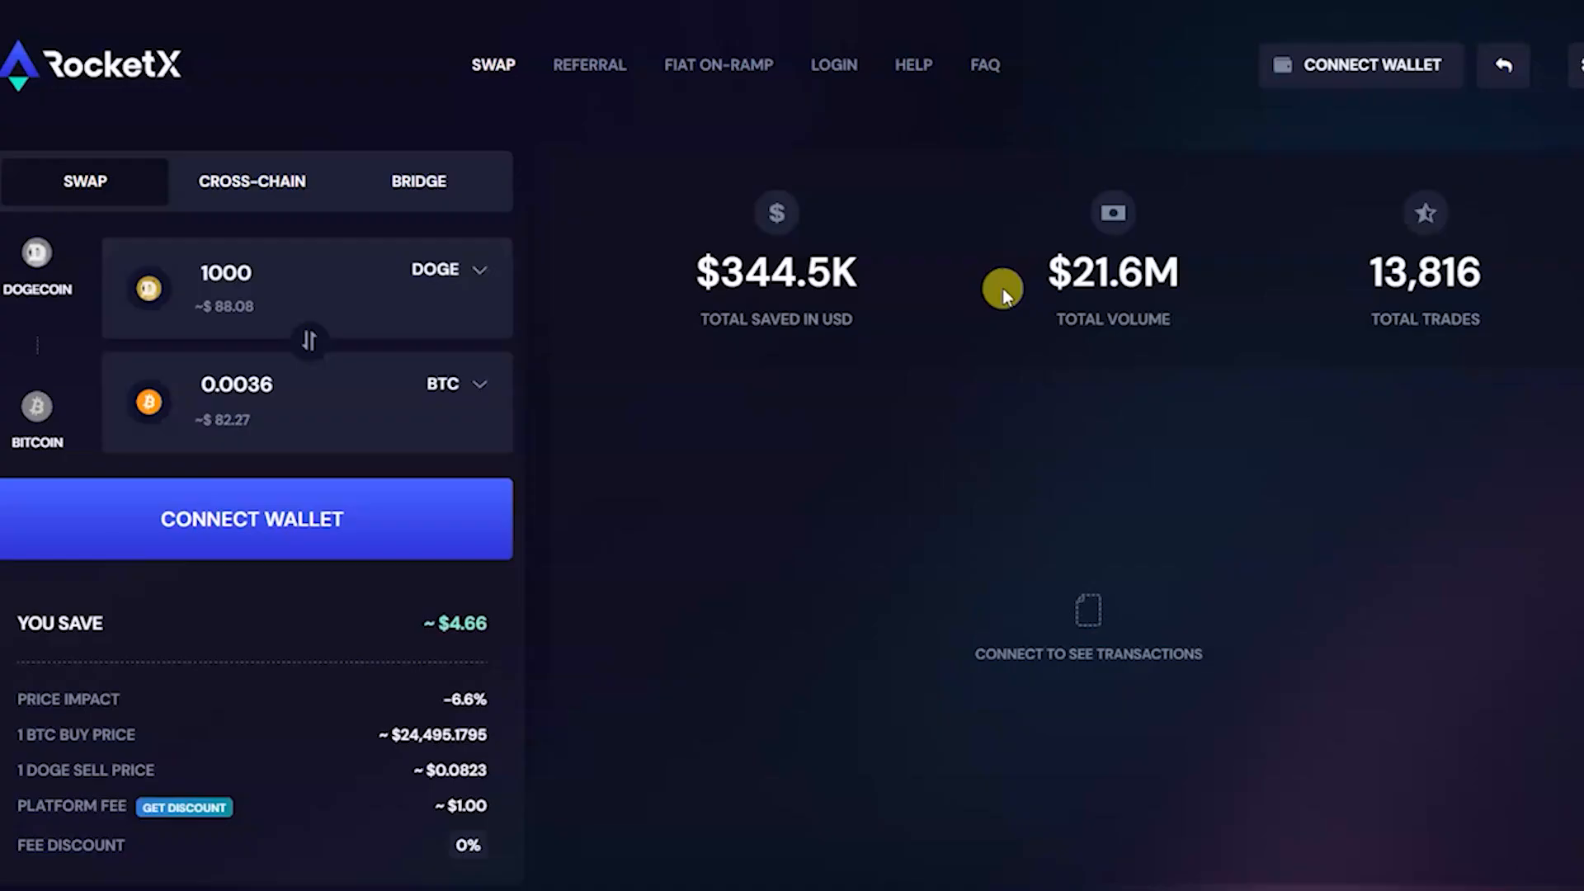
click(912, 64)
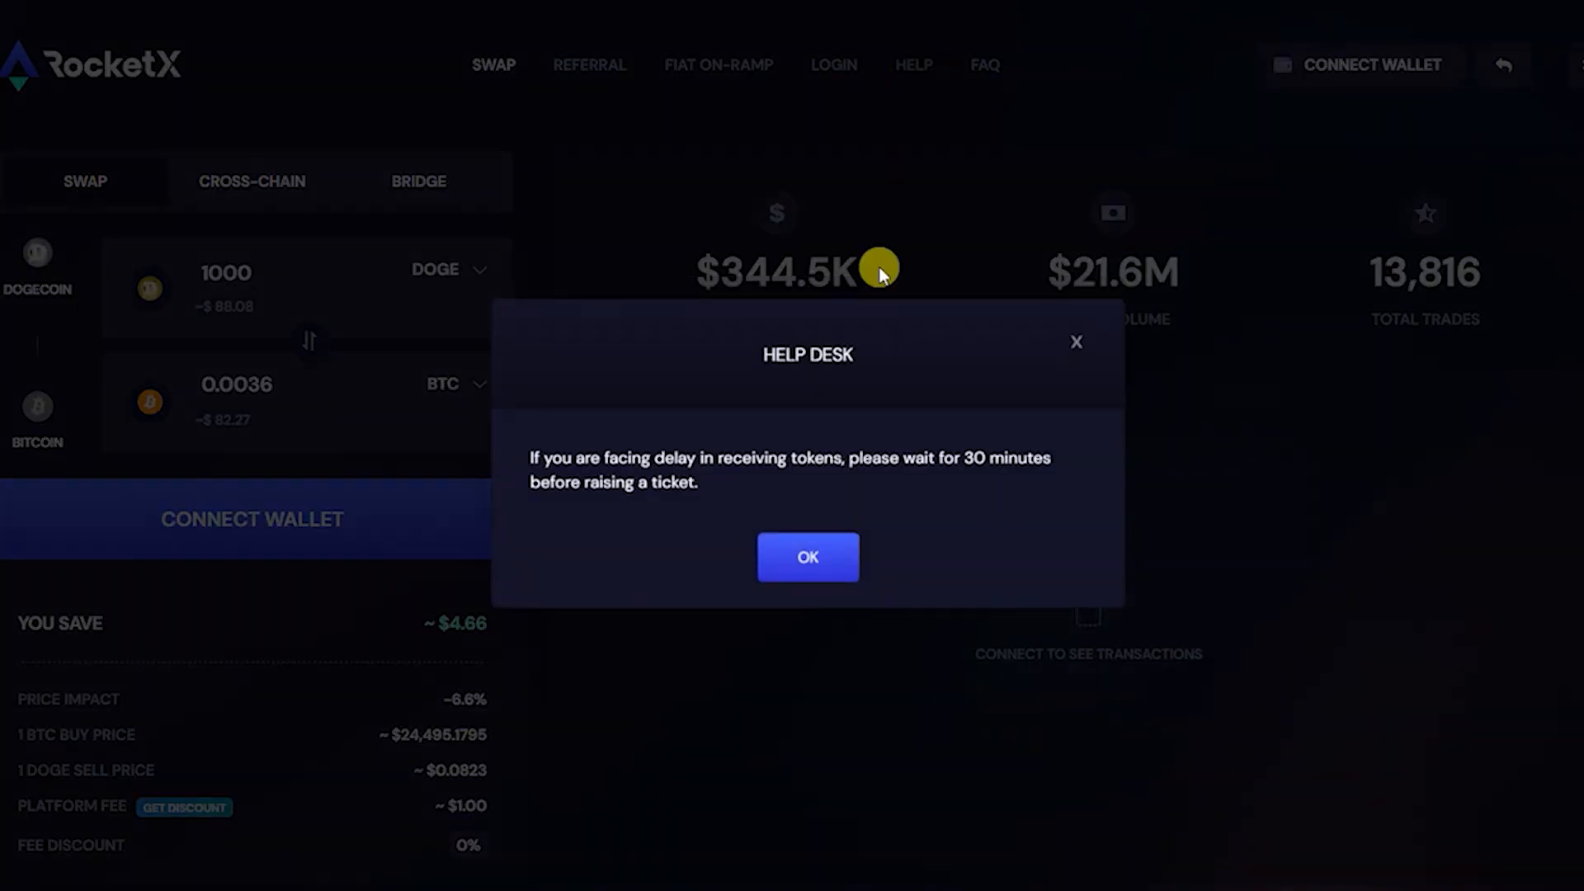
click(806, 556)
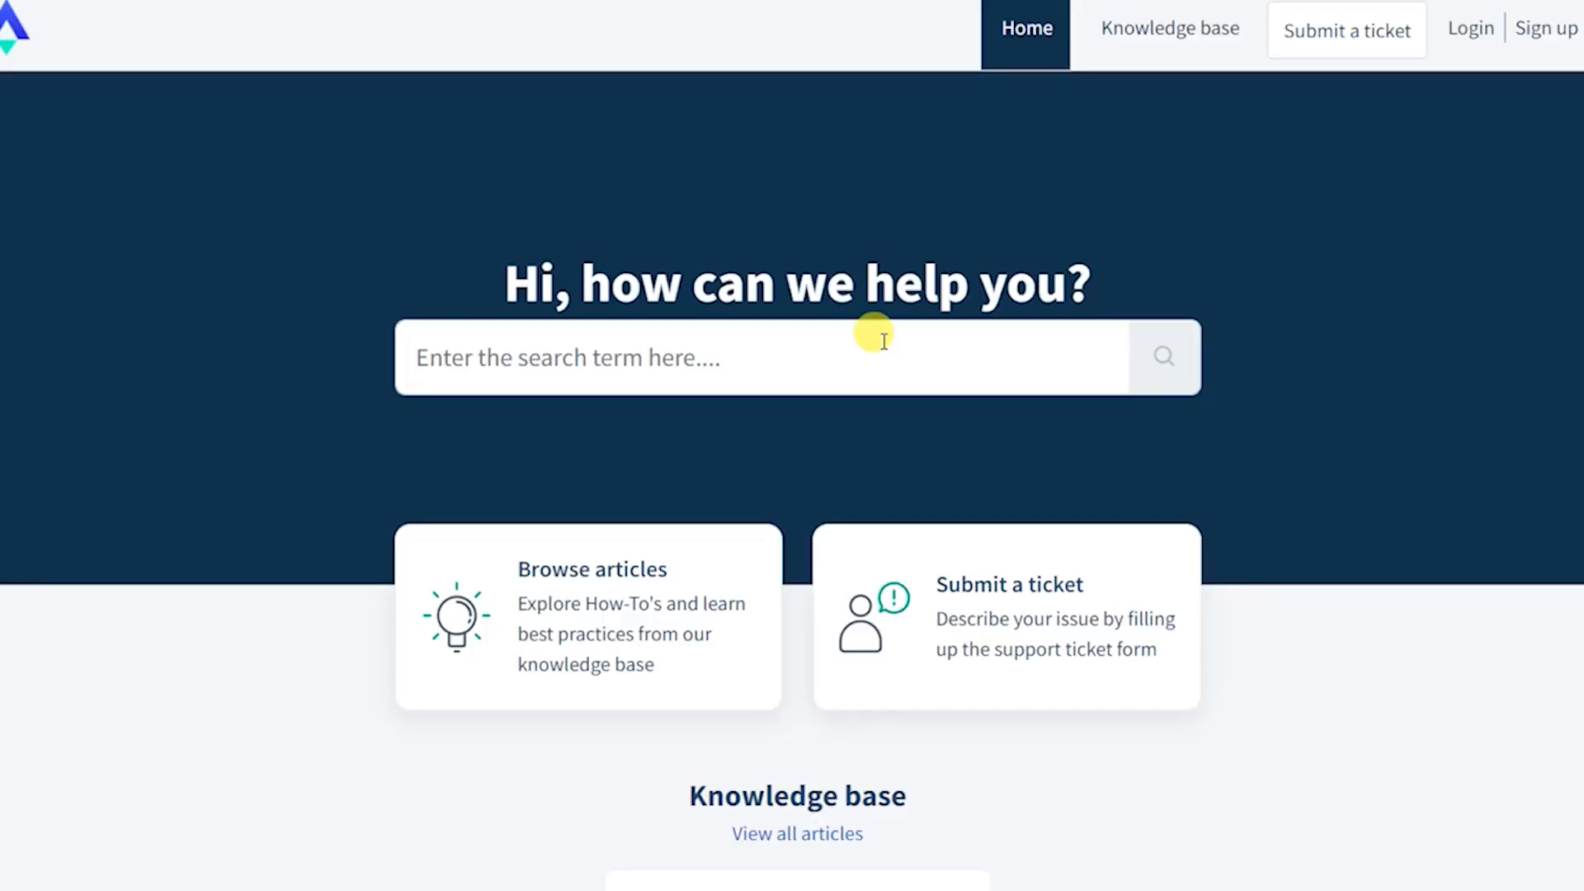
mouse_move(1326, 46)
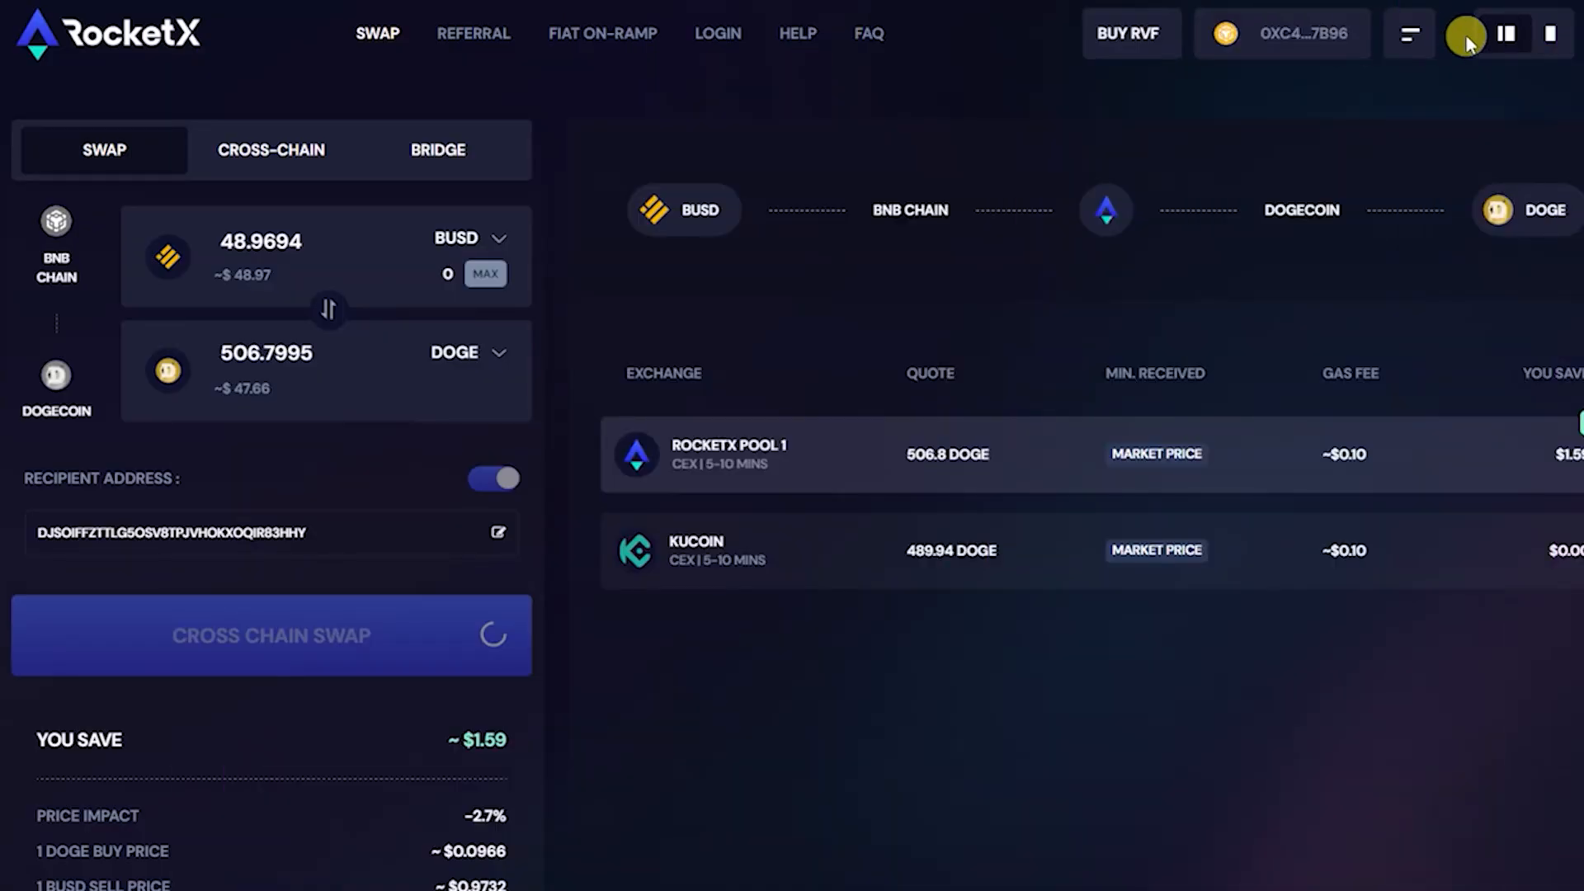
Step: From swap history, view the BUSD to DOGE final transaction confirmed in the Dogecoin explorer
click(1465, 33)
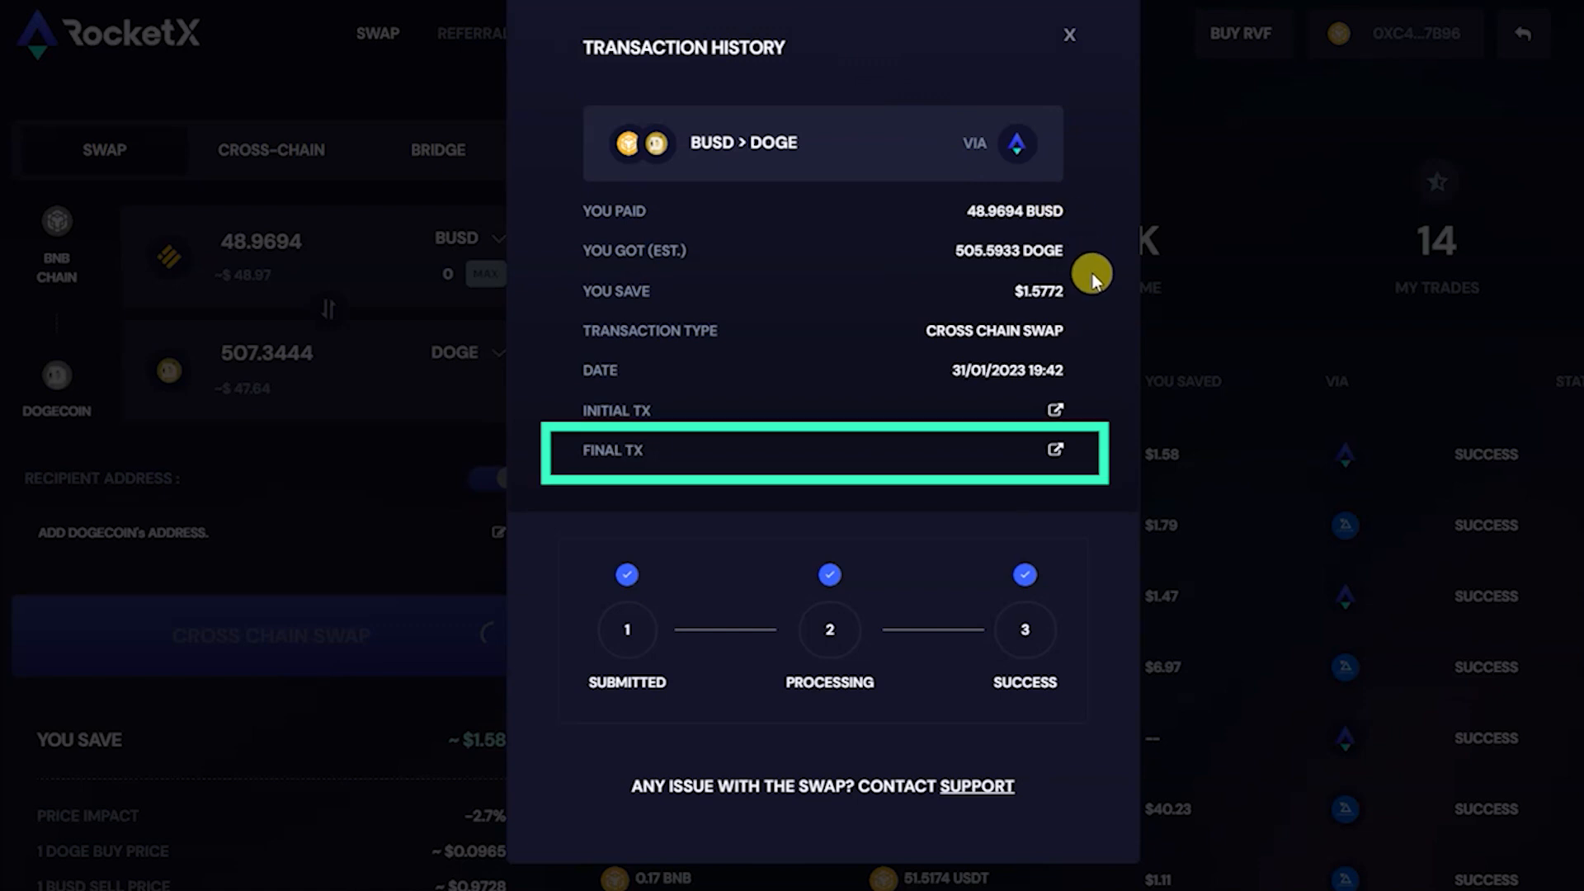
click(1054, 449)
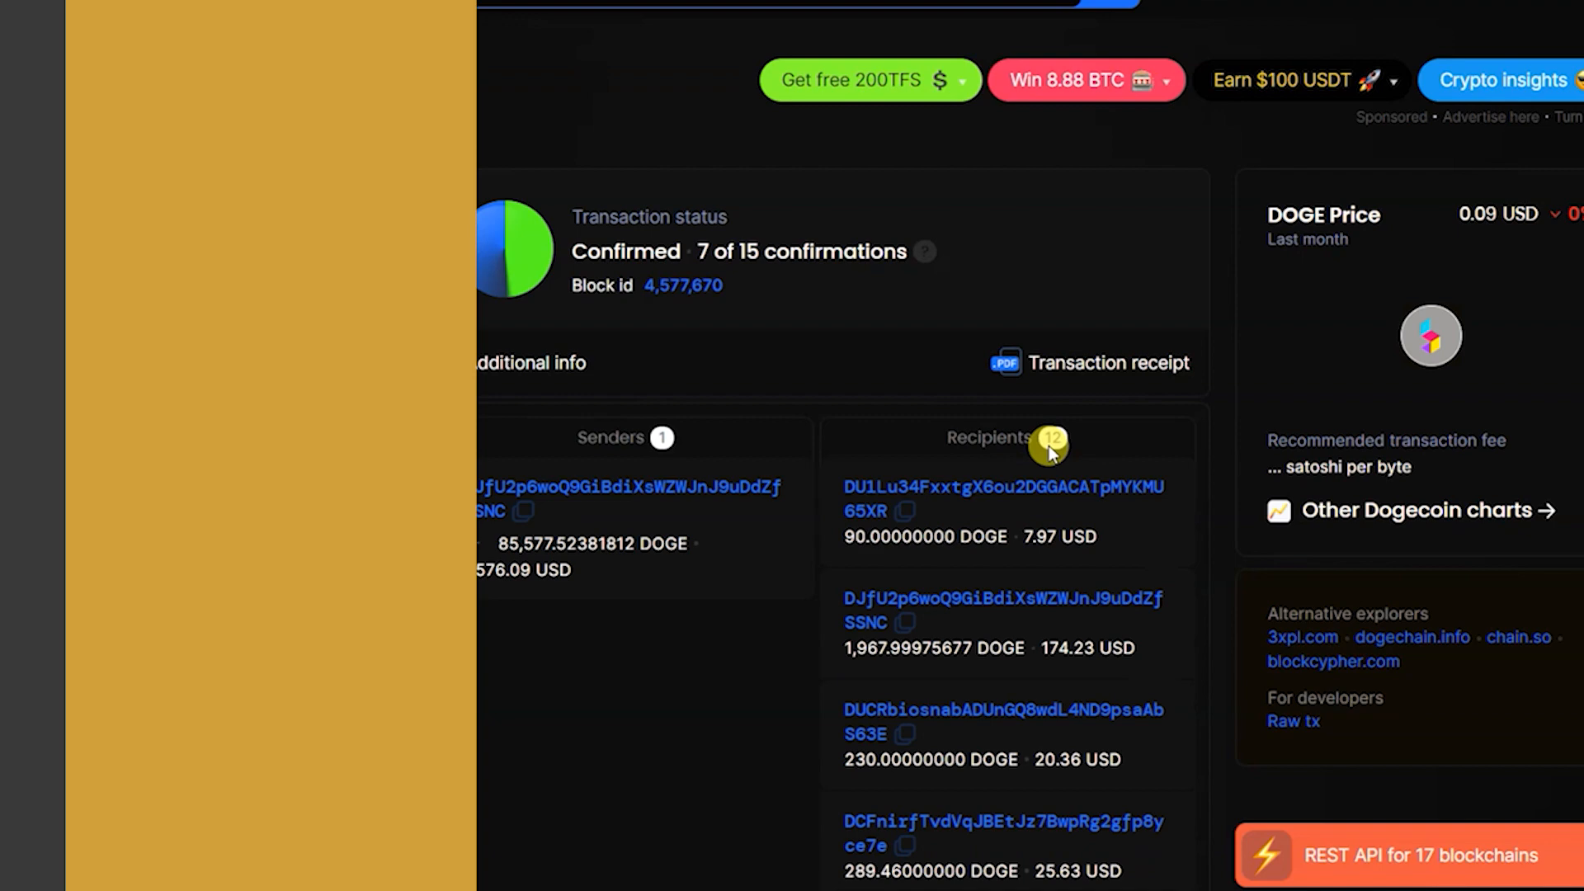